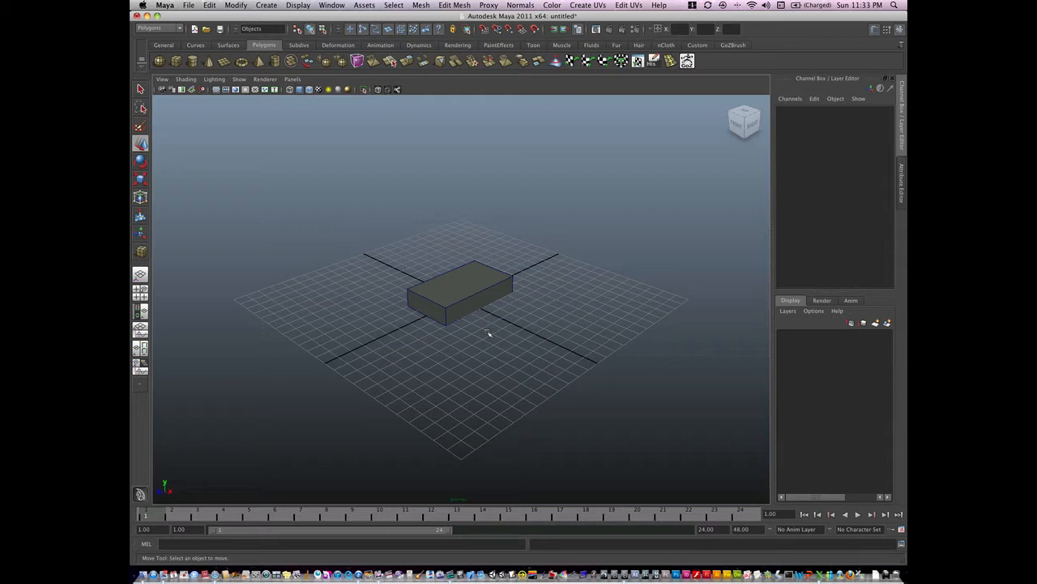
{"action": "mouse_move", "coordinate": [486, 334]}
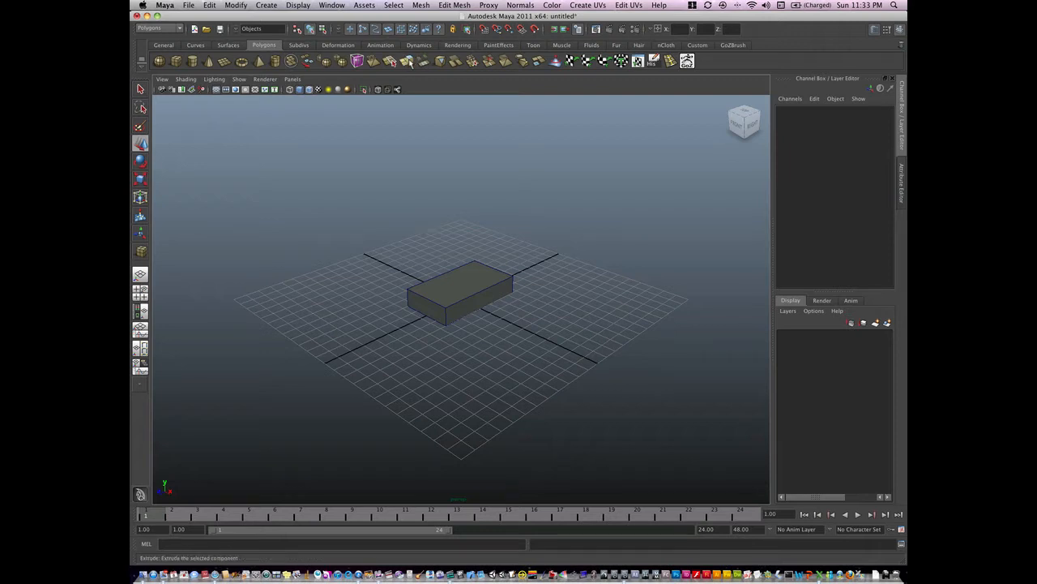
Select the box and run Edit Mesh > Extrude, which fails with an error on the flat box
{"action": "left_click", "coordinate": [159, 29]}
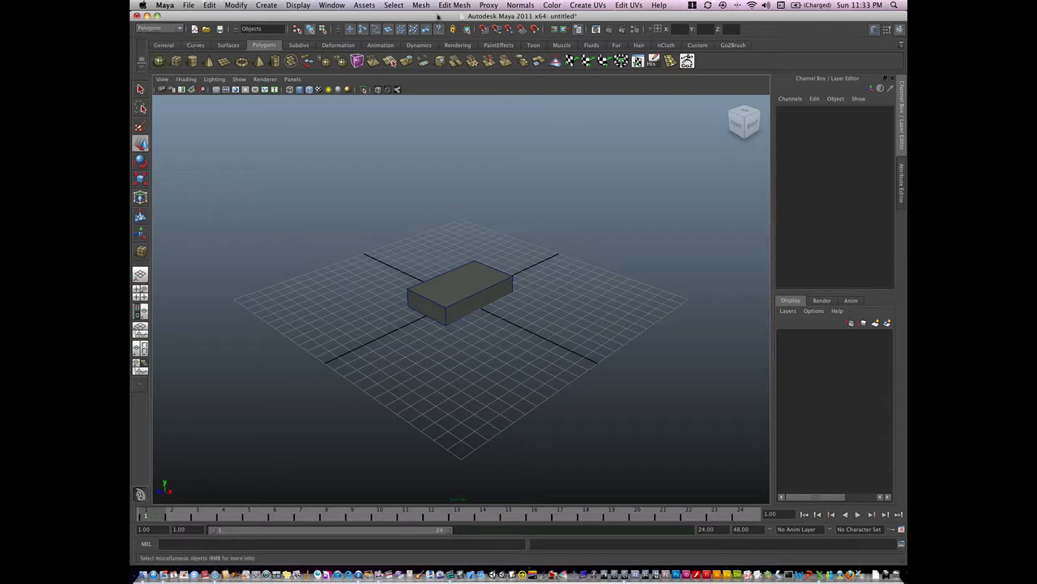
{"action": "left_click", "coordinate": [453, 5]}
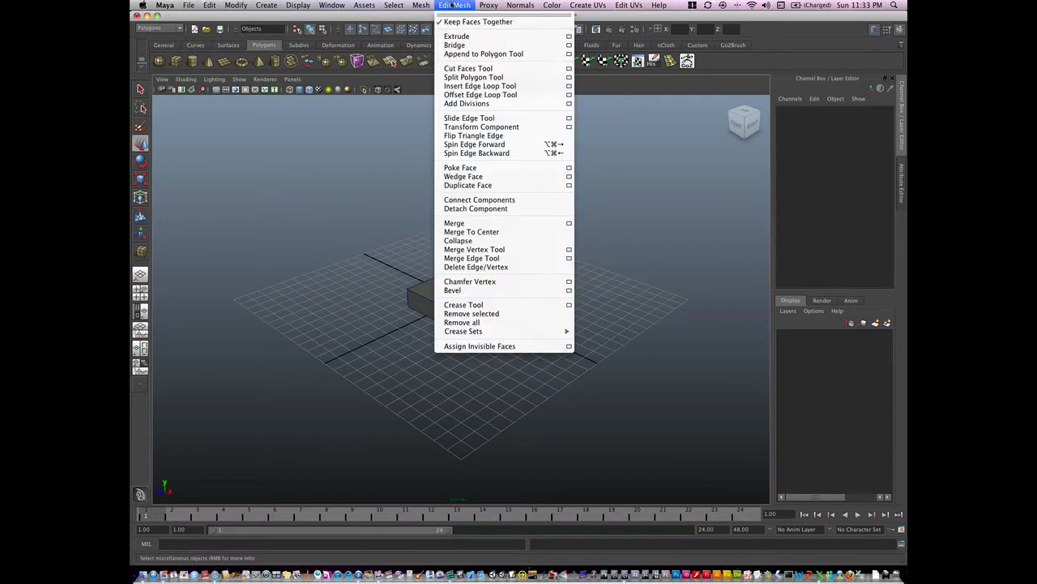
{"action": "mouse_move", "coordinate": [457, 35]}
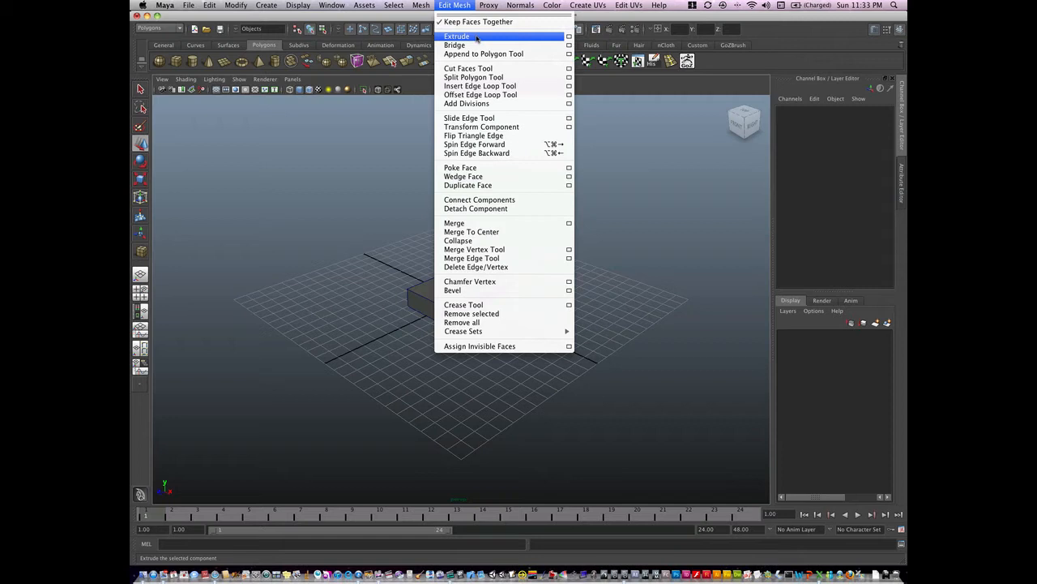
{"action": "left_click", "coordinate": [457, 35]}
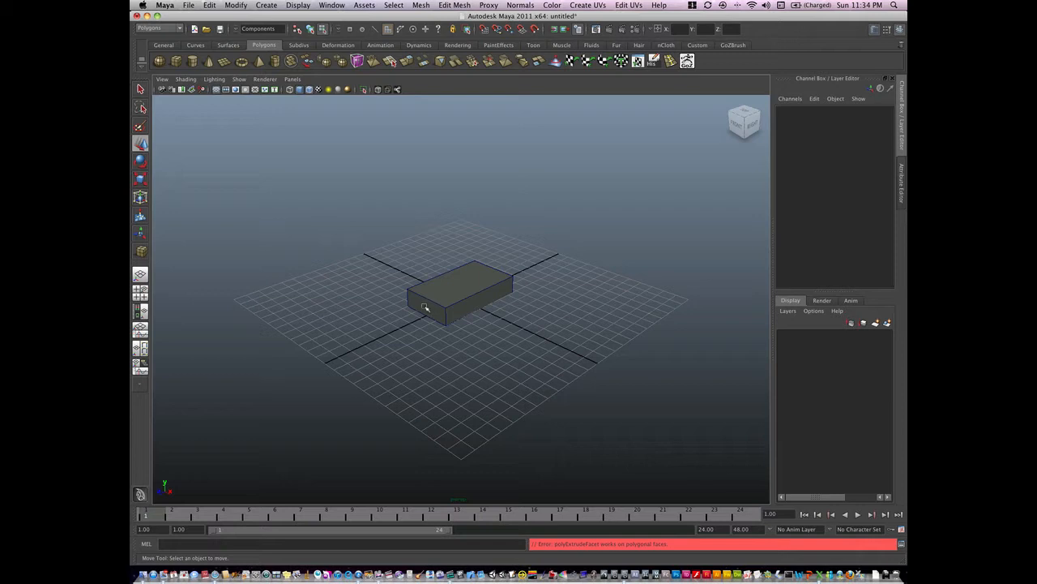
Extrude the box's end faces outward and taper them into a long pointed hull
{"action": "right_click", "coordinate": [424, 305]}
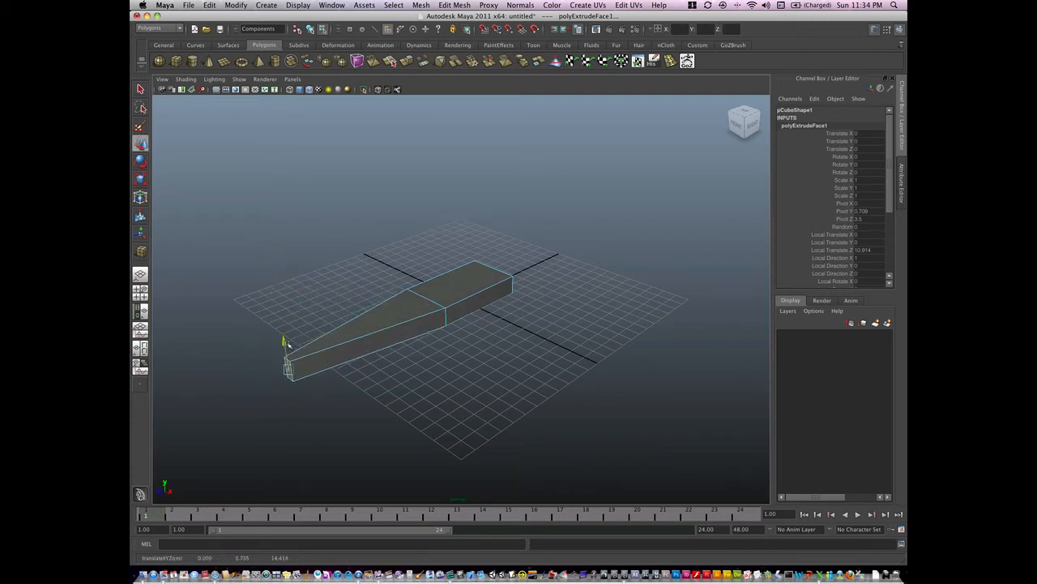
{"action": "left_click", "coordinate": [381, 324]}
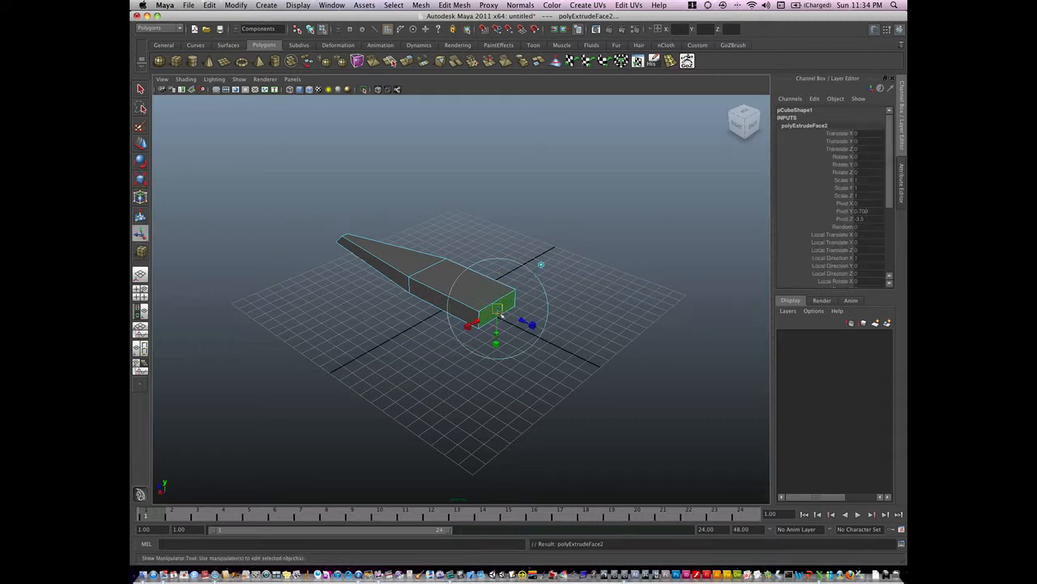
{"action": "left_click_drag", "start_coordinate": [496, 324], "coordinate": [531, 326]}
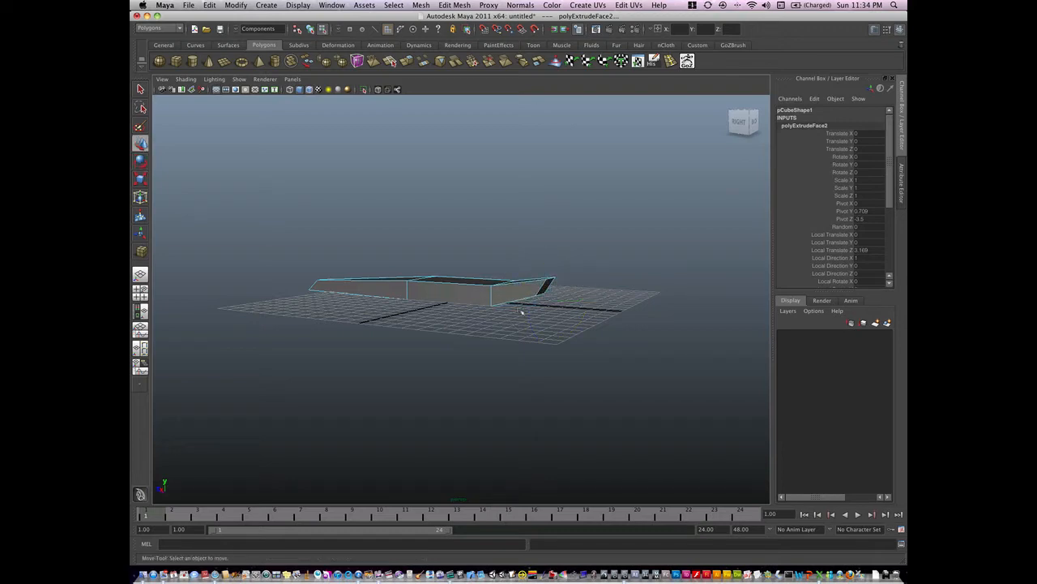
{"action": "right_click", "coordinate": [506, 304]}
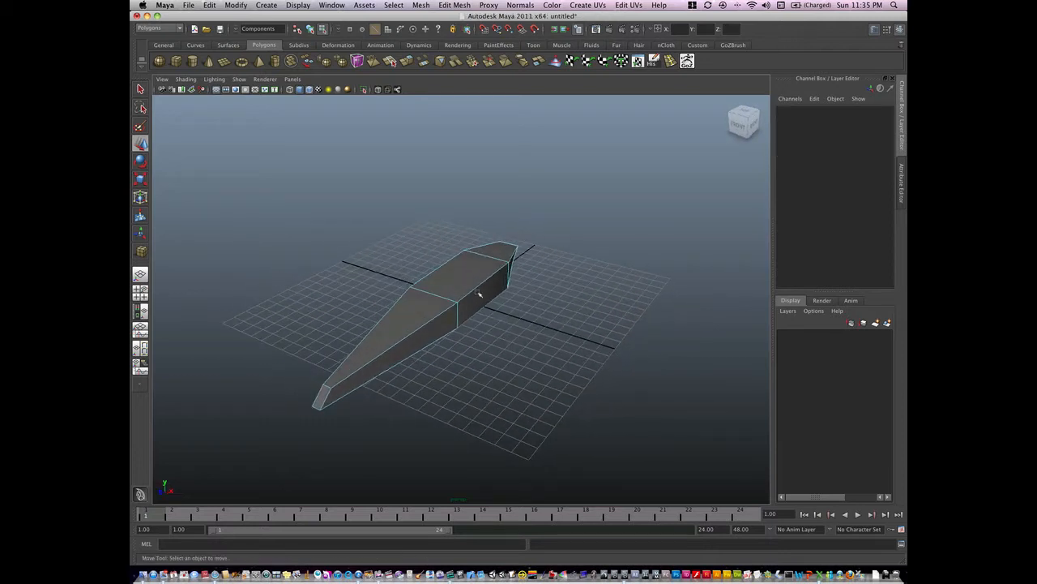
Extrude the rear side faces outward into swept wings and orbit to check them from above
{"action": "right_click", "coordinate": [476, 308]}
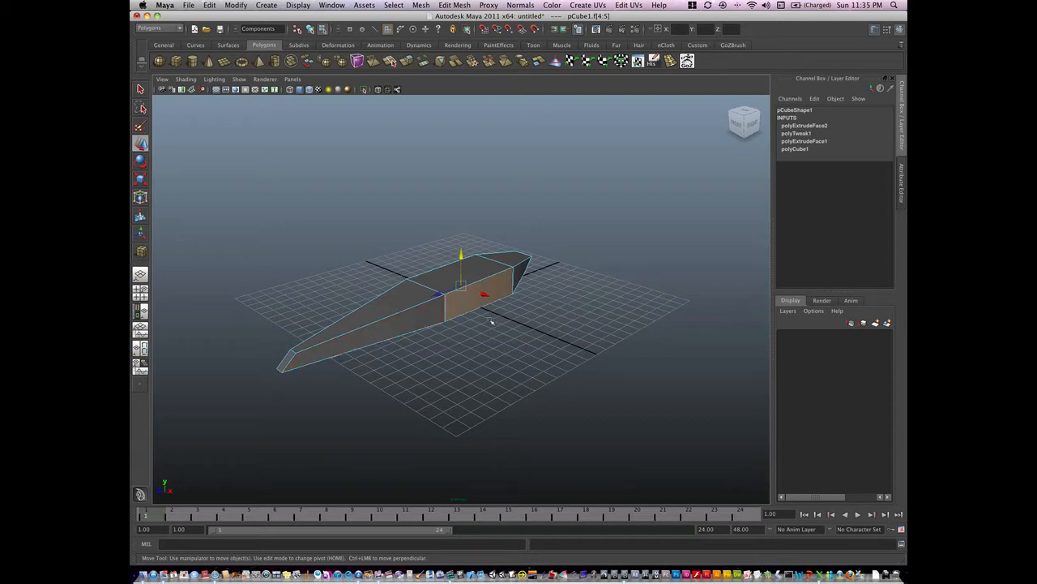
{"action": "mouse_move", "coordinate": [489, 323]}
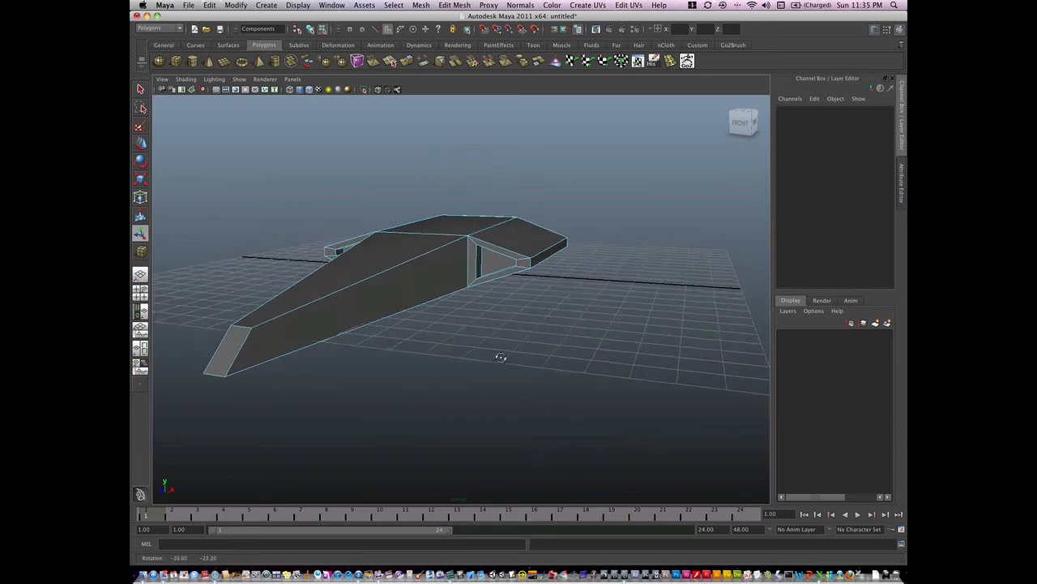
{"action": "left_click_drag", "start_coordinate": [499, 357], "coordinate": [538, 327]}
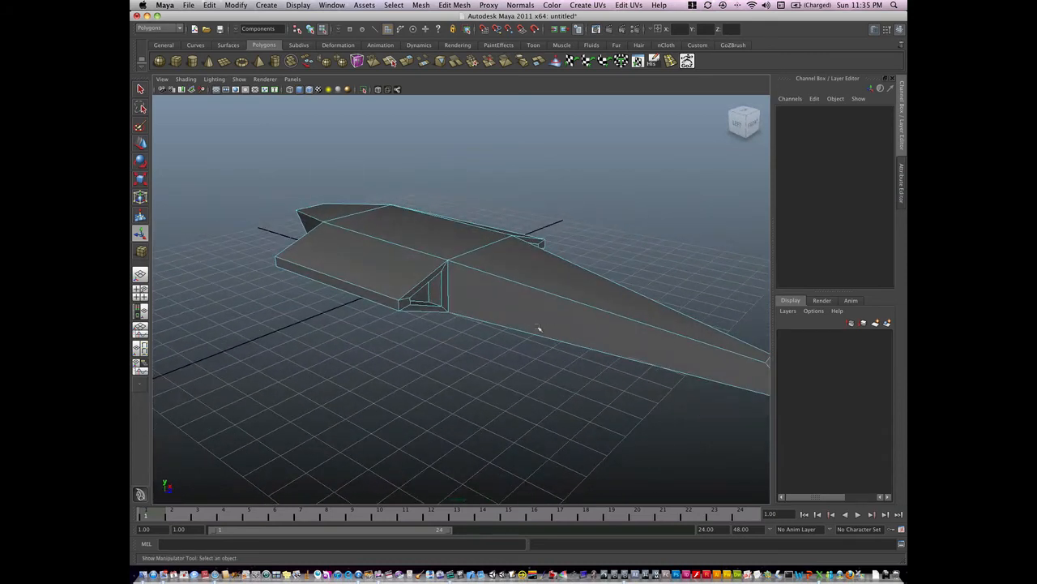
{"action": "left_click_drag", "start_coordinate": [538, 327], "coordinate": [463, 331]}
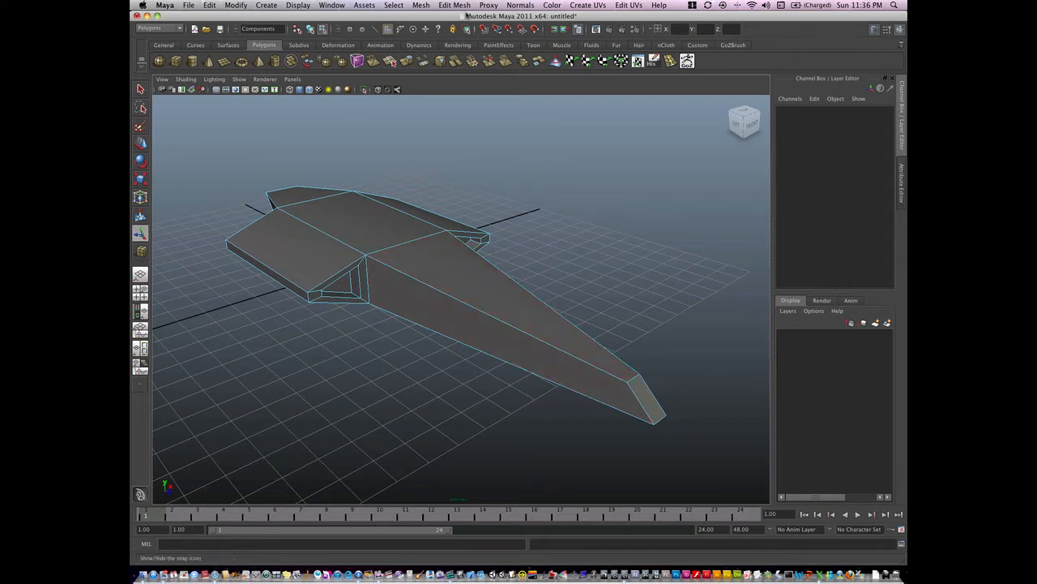
Insert an edge loop across the hull just ahead of the wings
{"action": "left_click", "coordinate": [454, 7]}
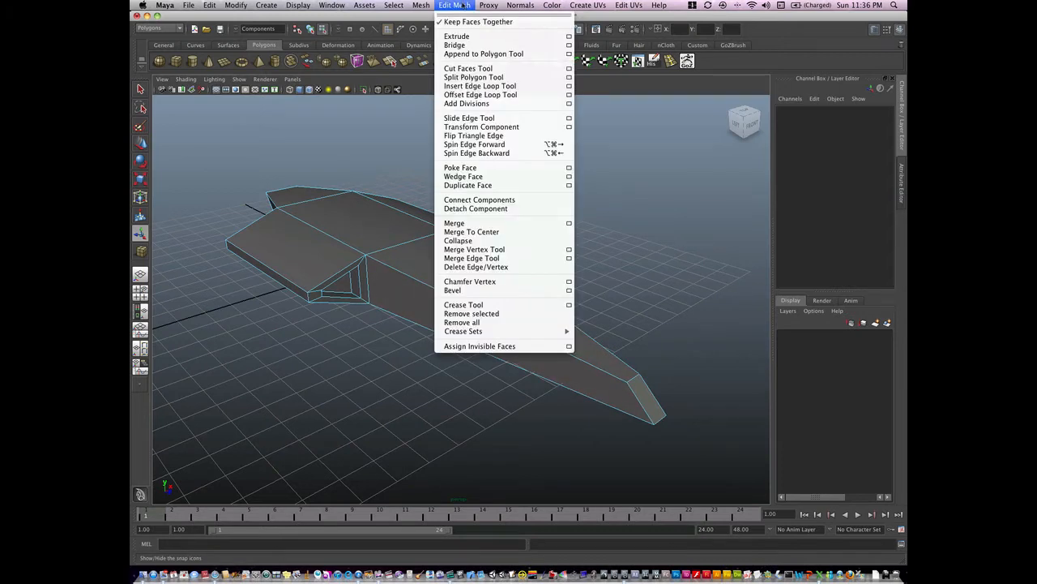
{"action": "mouse_move", "coordinate": [480, 85]}
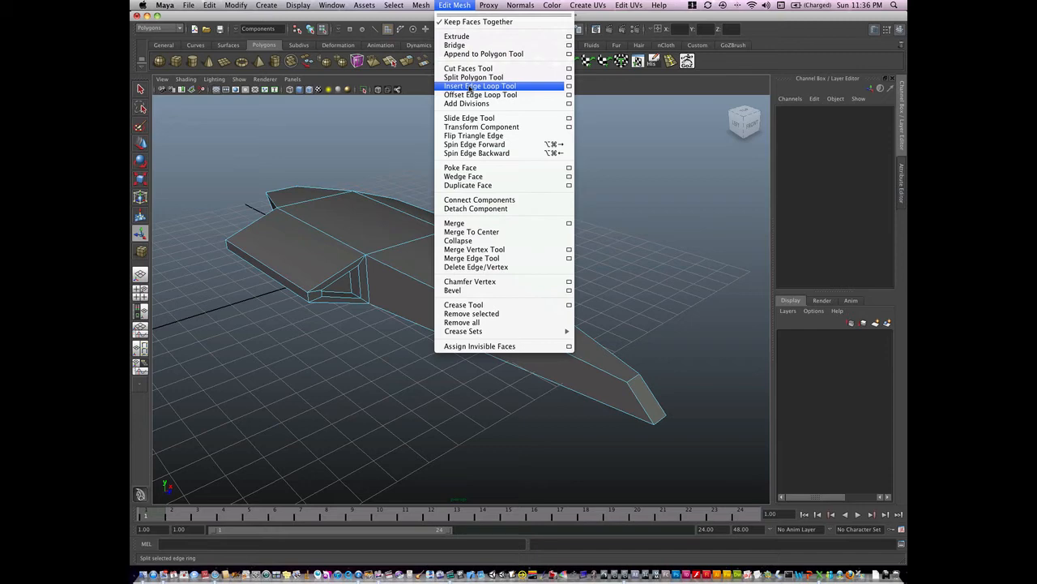
{"action": "left_click", "coordinate": [480, 86]}
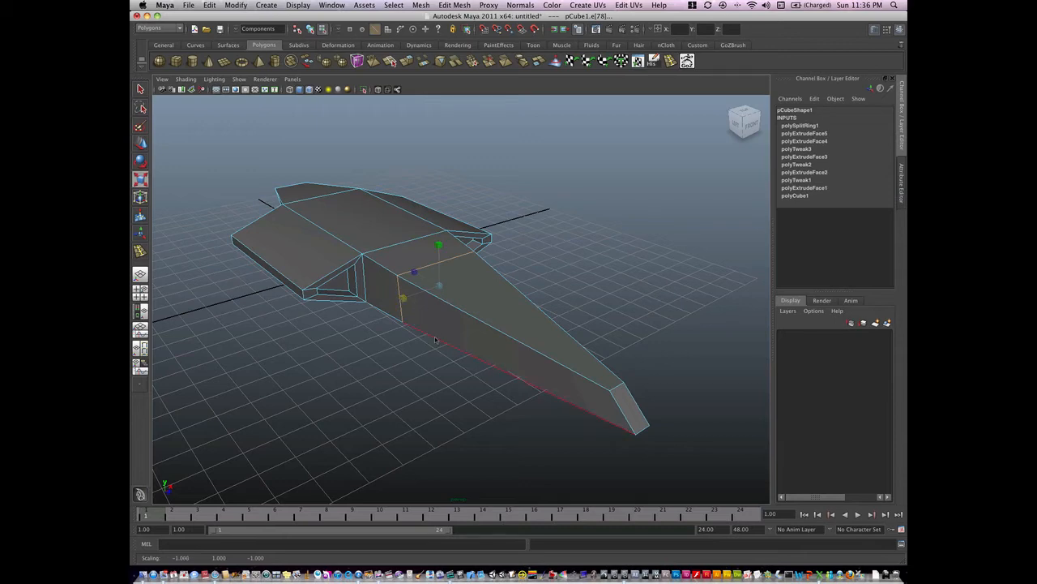
Move the hull's vertices ahead of the wings to give the nose a slimmer, angled profile
{"action": "right_click", "coordinate": [435, 336]}
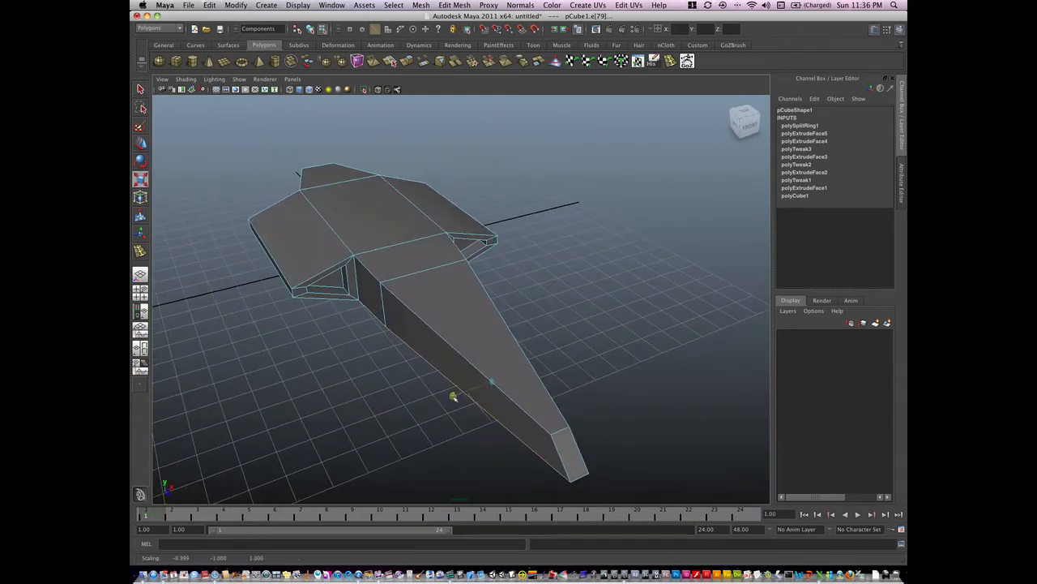
{"action": "left_click_drag", "start_coordinate": [454, 397], "coordinate": [434, 339]}
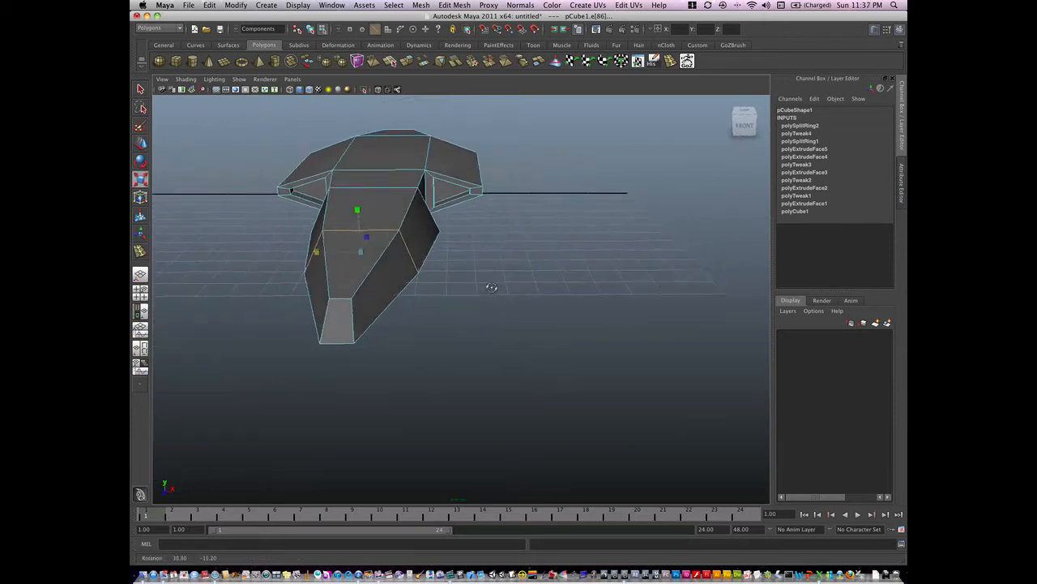
{"action": "left_click_drag", "start_coordinate": [489, 289], "coordinate": [526, 340]}
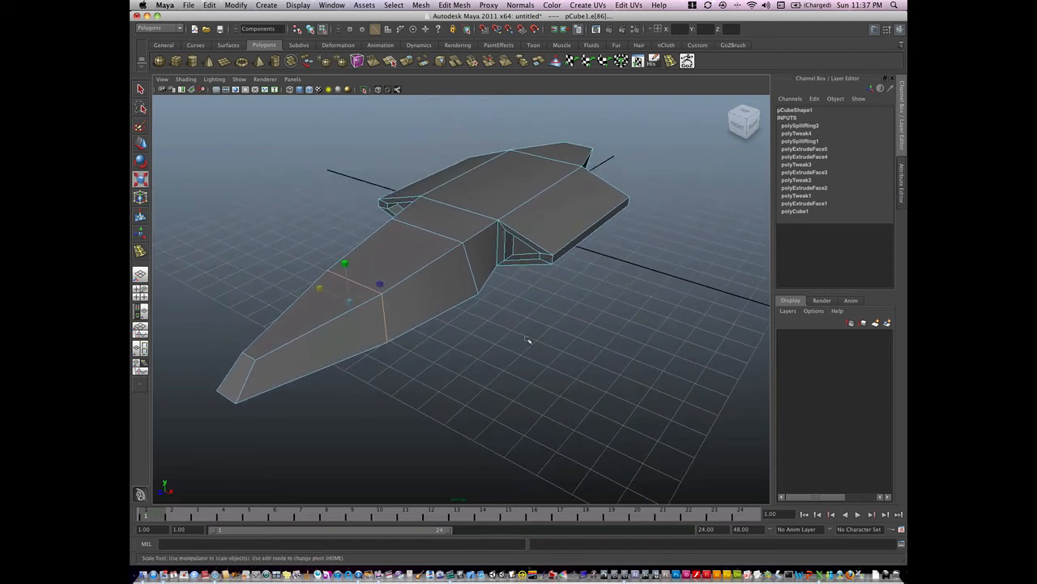
{"action": "left_click", "coordinate": [496, 349]}
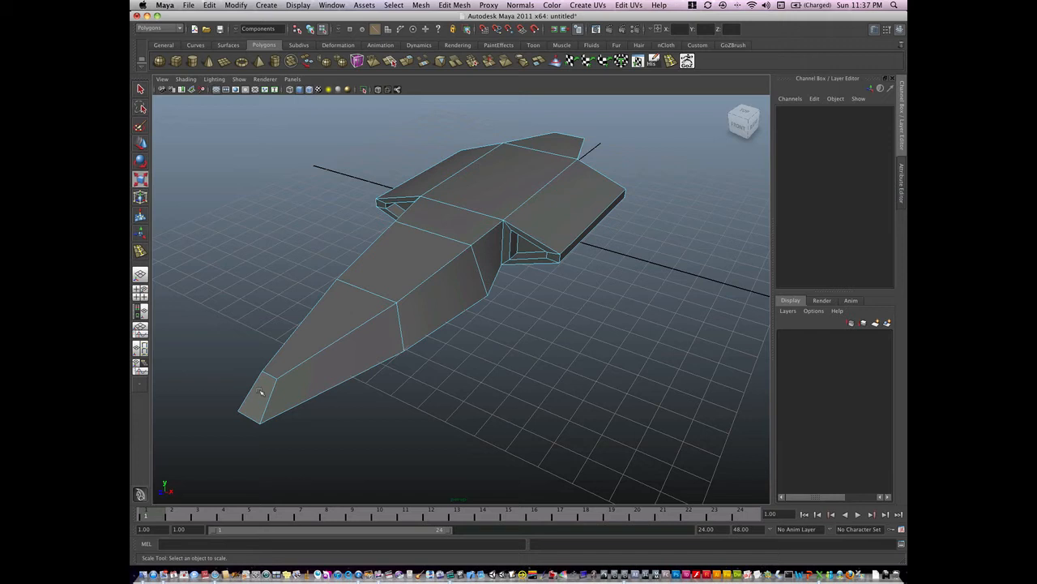
Select the wing and nose faces and add a lengthwise edge loop blending the wing into the body
{"action": "right_click", "coordinate": [259, 394]}
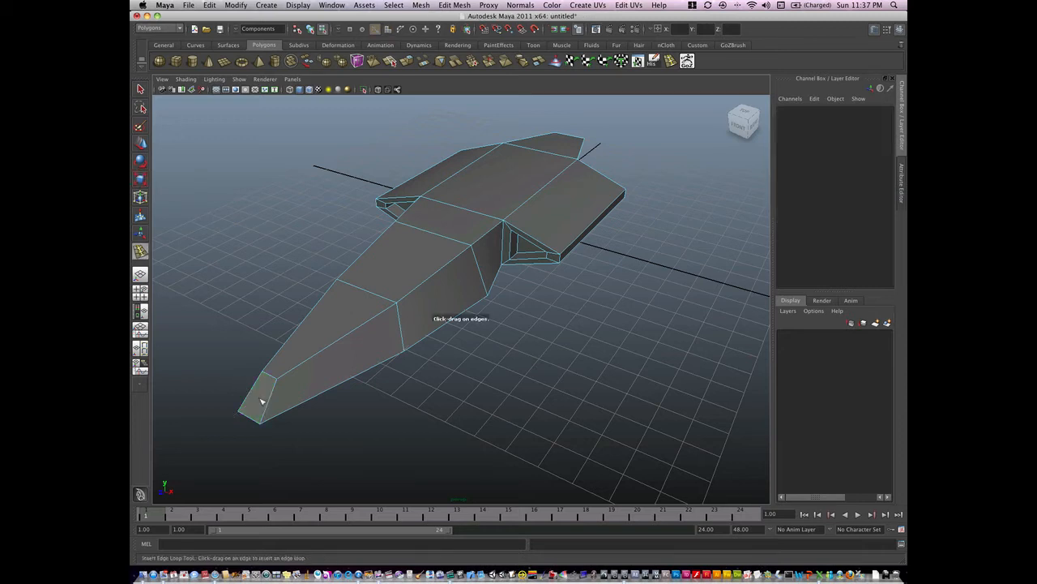
{"action": "right_click", "coordinate": [260, 402]}
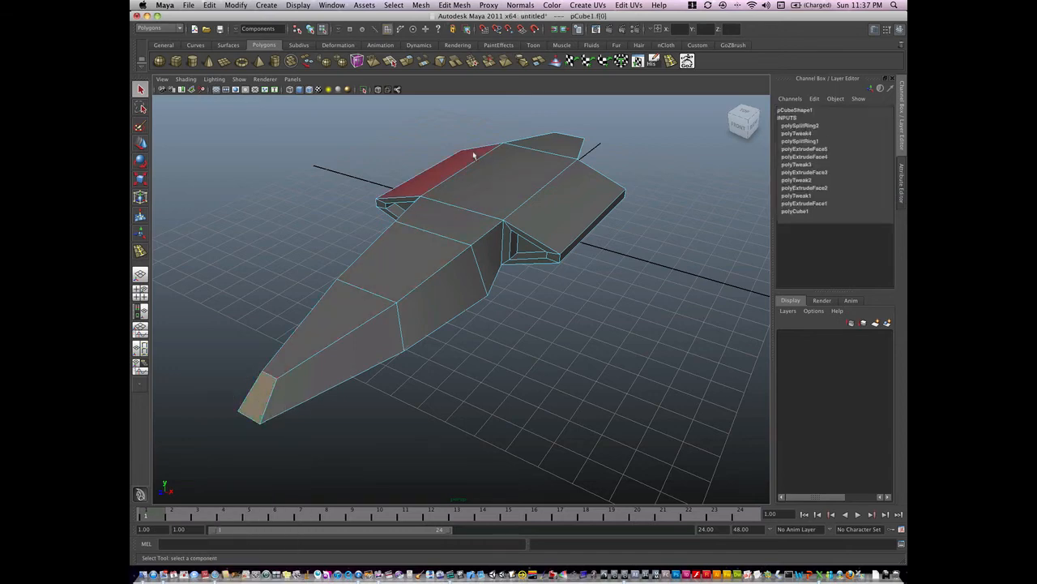
{"action": "left_click", "coordinate": [454, 5]}
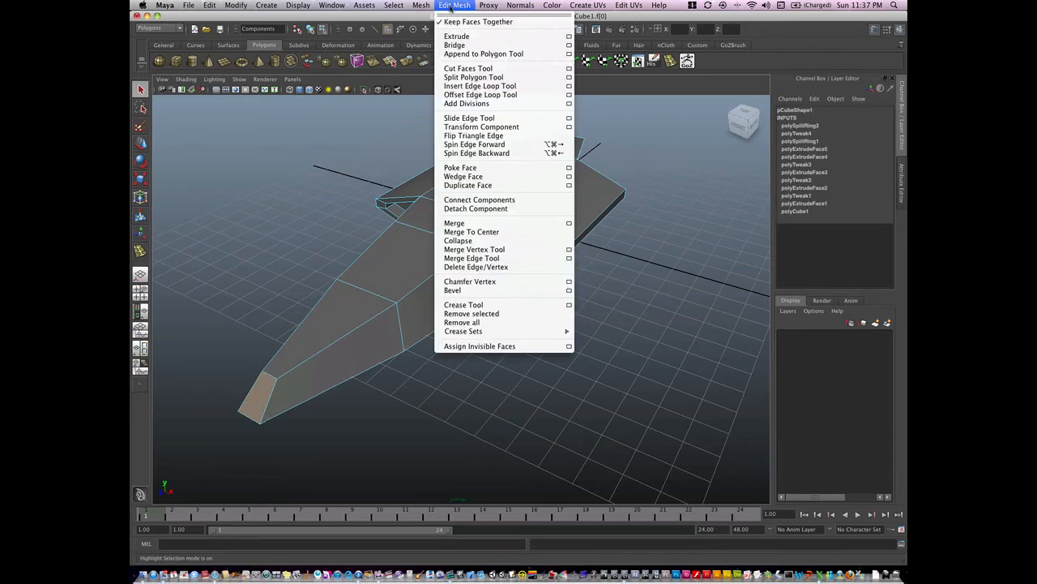
{"action": "left_click", "coordinate": [457, 36]}
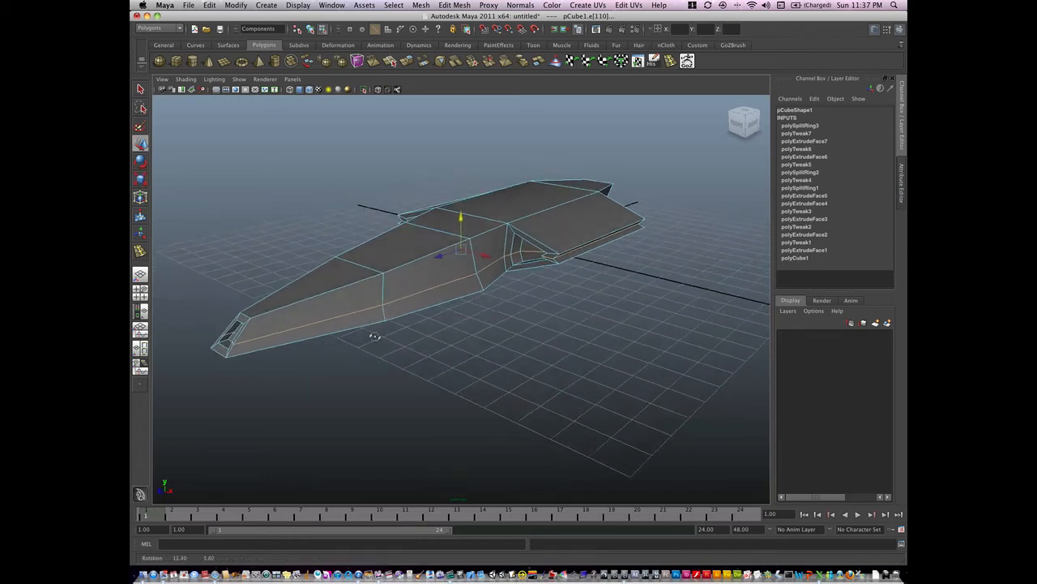
Scale the hull's top faces outward into a raised, stepped deck
{"action": "right_click", "coordinate": [326, 289]}
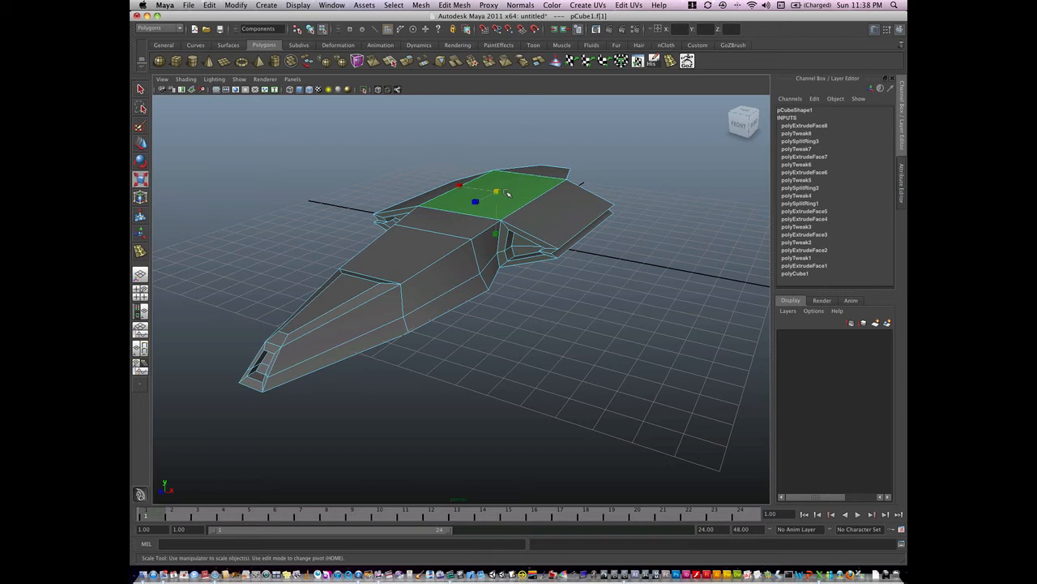
{"action": "left_click_drag", "start_coordinate": [477, 201], "coordinate": [470, 191]}
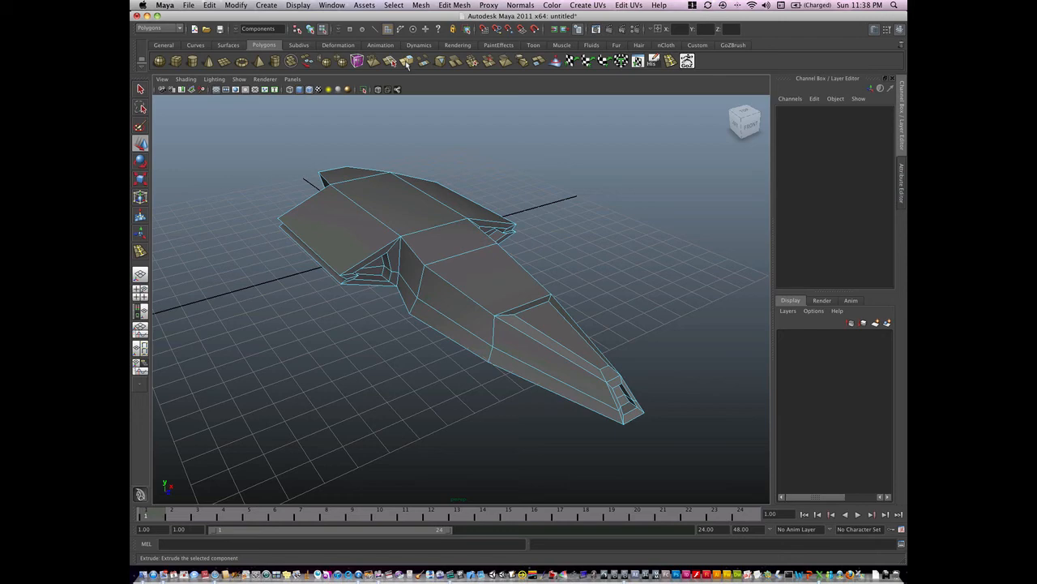
{"action": "left_click", "coordinate": [454, 7]}
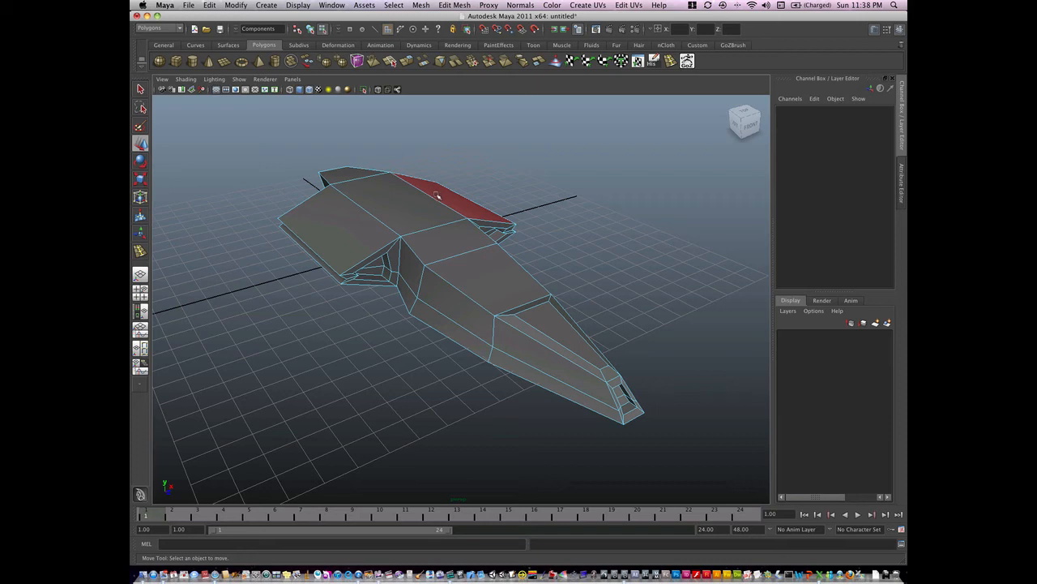
{"action": "left_click", "coordinate": [567, 358]}
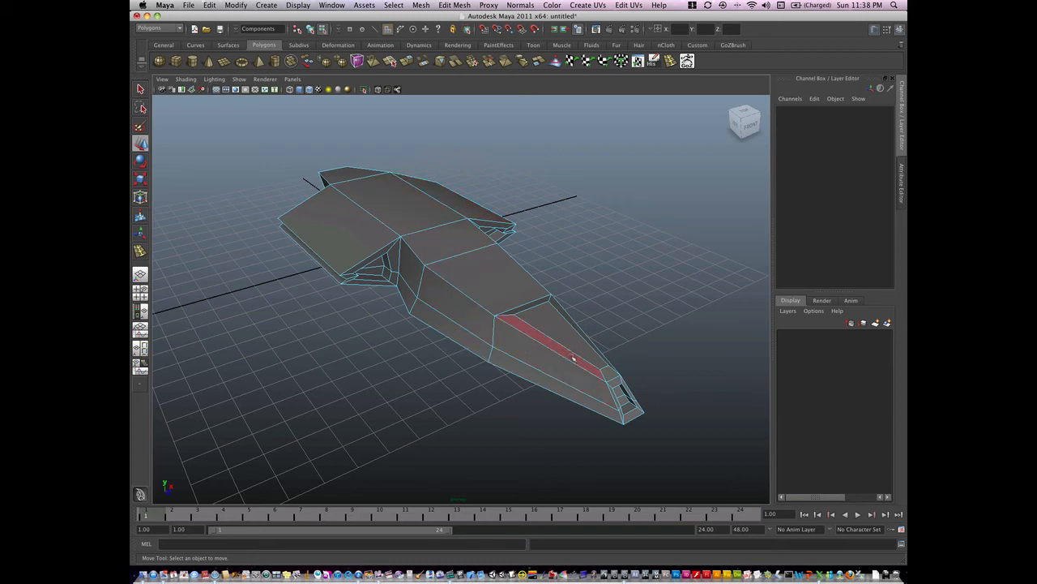
{"action": "left_click", "coordinate": [453, 6]}
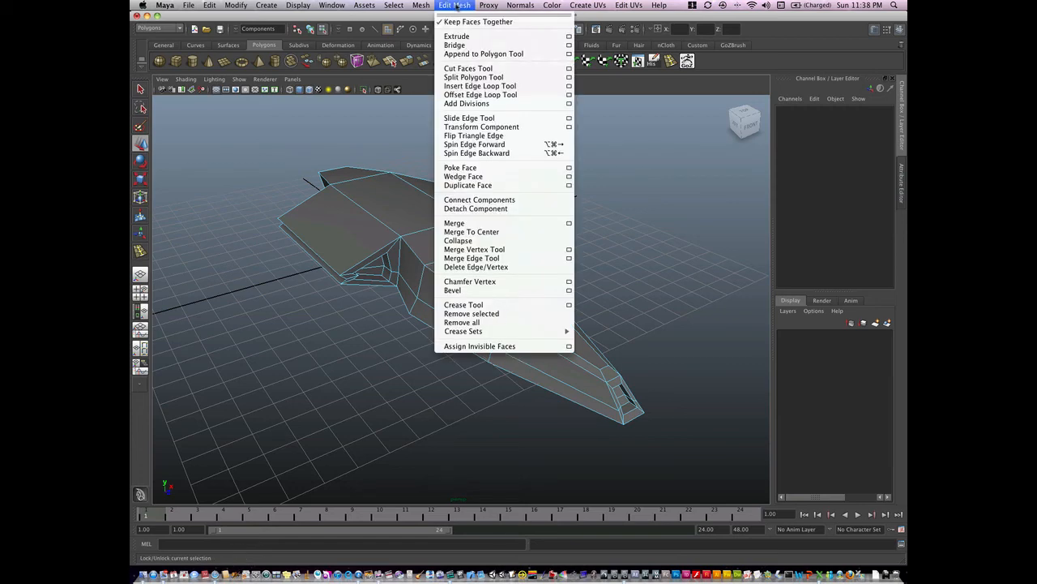
{"action": "mouse_move", "coordinate": [480, 86]}
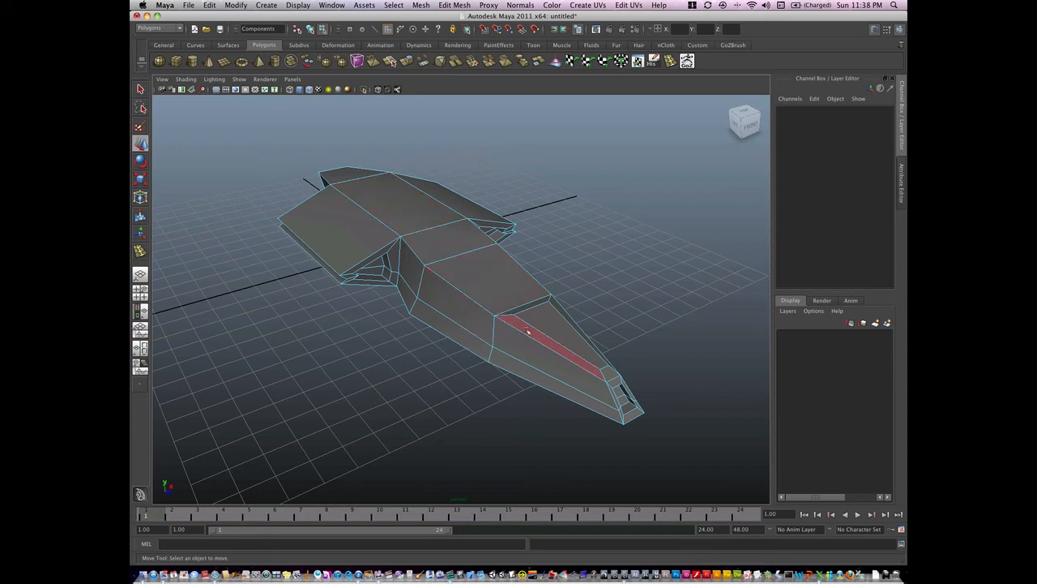
{"action": "left_click", "coordinate": [467, 268]}
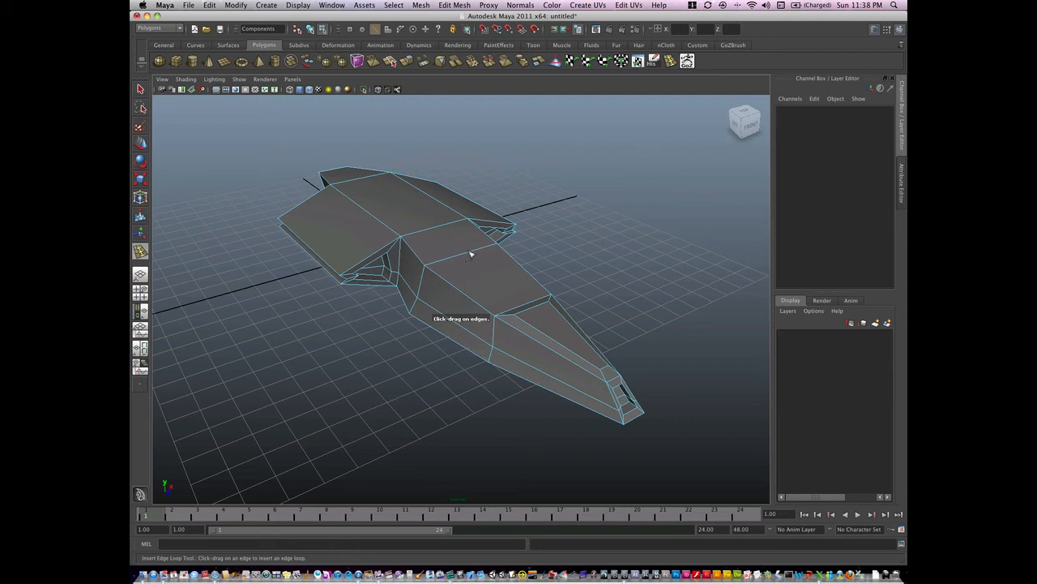
{"action": "mouse_move", "coordinate": [467, 258]}
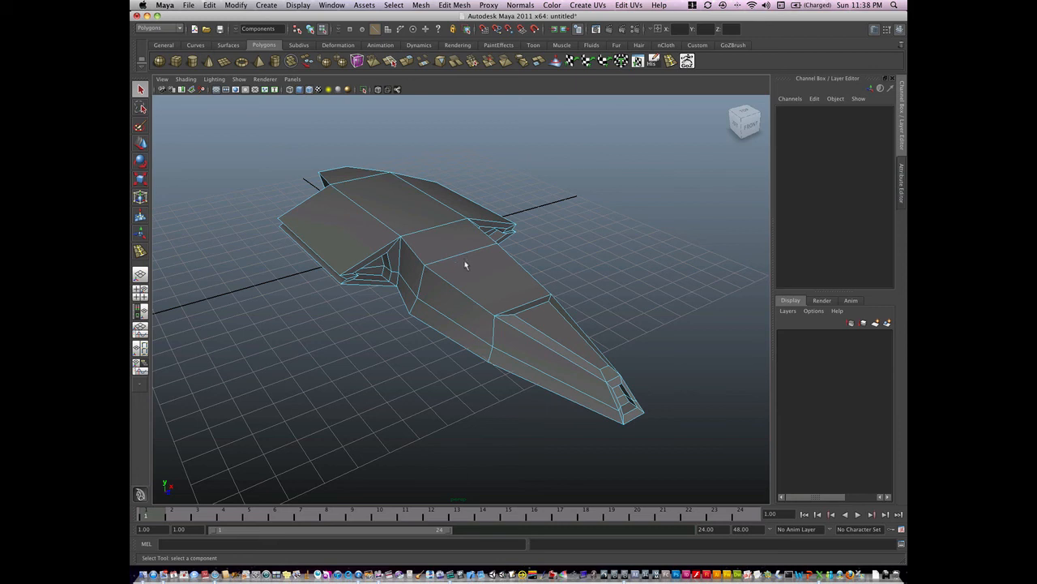
{"action": "mouse_move", "coordinate": [522, 259]}
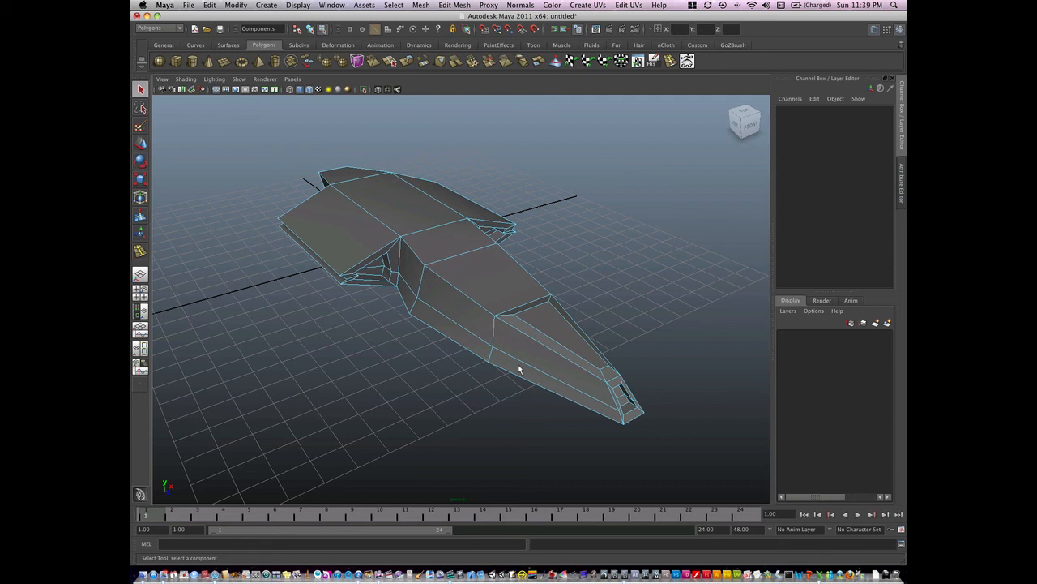
{"action": "right_click", "coordinate": [519, 360]}
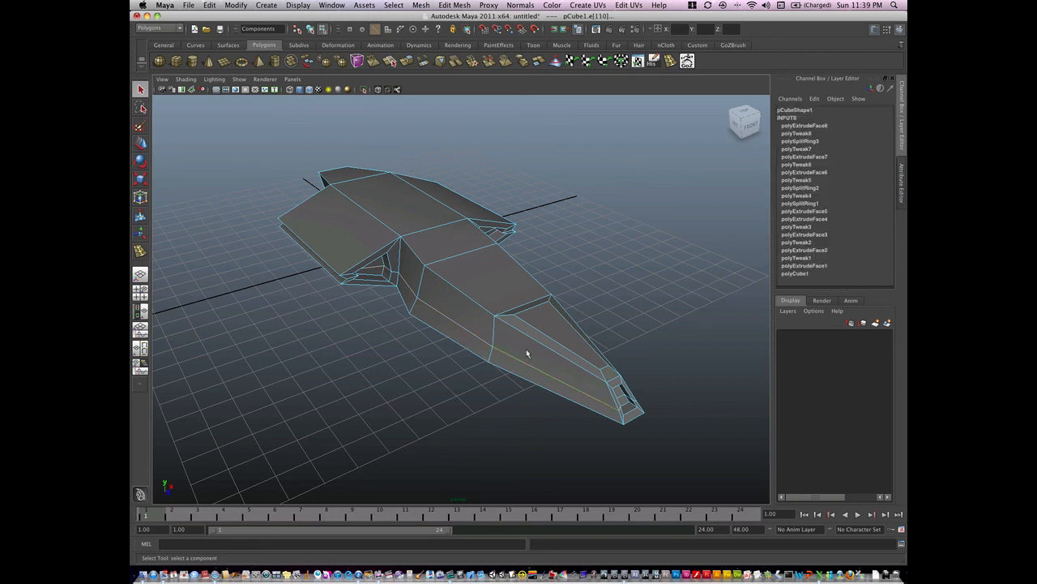
{"action": "left_click_drag", "start_coordinate": [526, 353], "coordinate": [418, 360]}
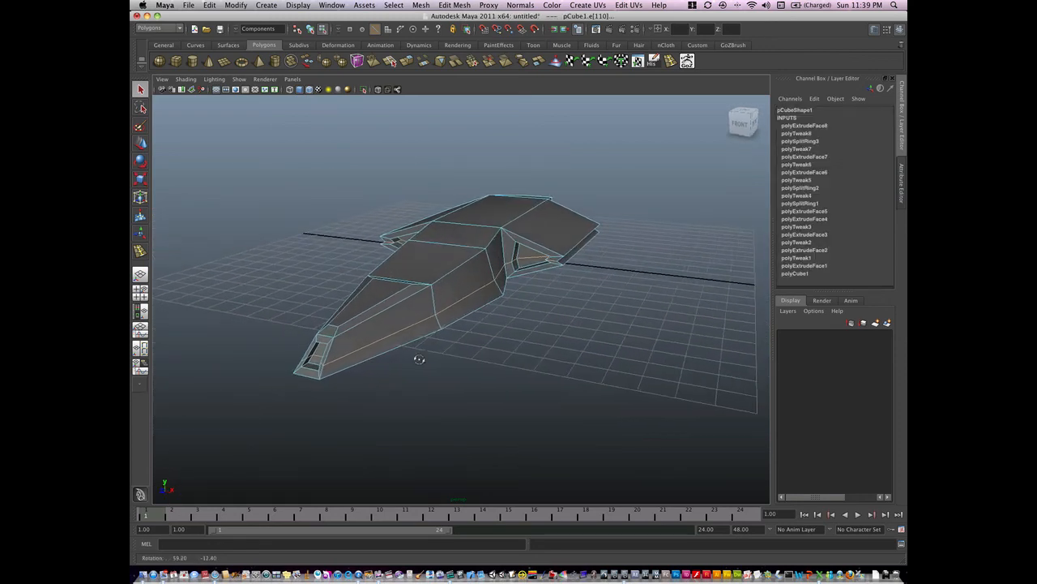